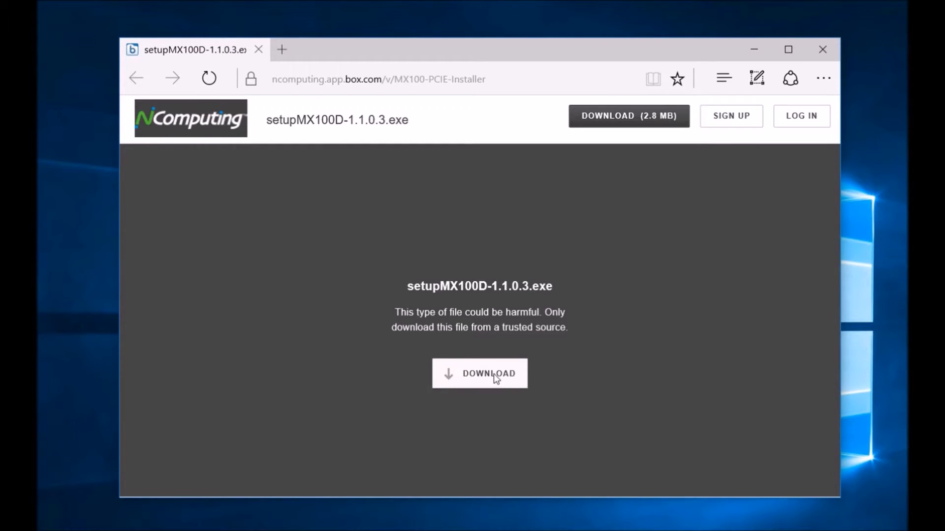
# Download setupMX100D-1.1.0.3.exe from the Box page and show it in Downloads
pyautogui.click(478, 373)
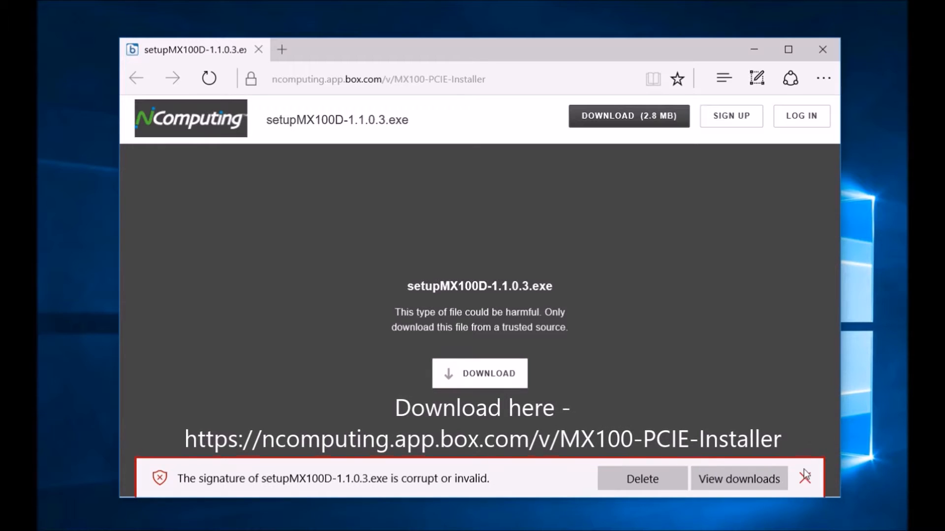
pyautogui.click(737, 479)
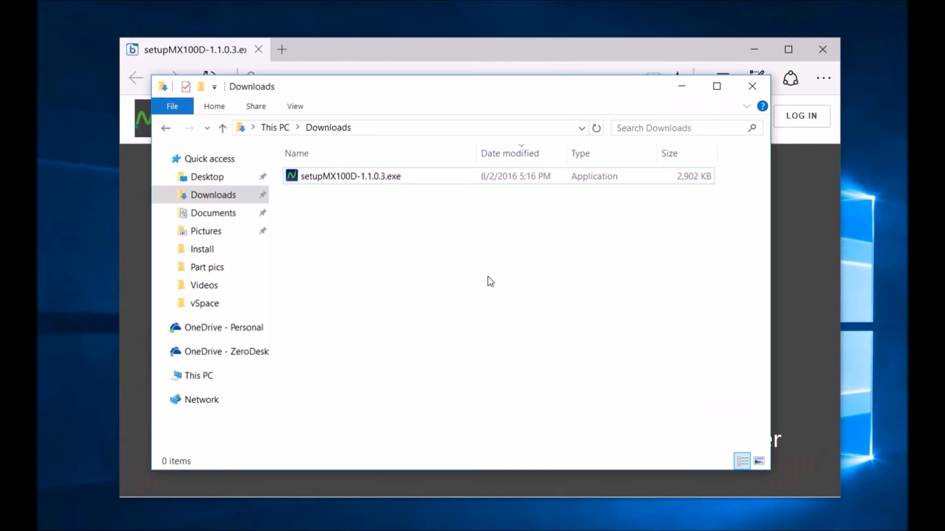
# Run setupMX100D-1.1.0.3.exe past SmartScreen and install the MX100 PCIE driver
pyautogui.click(349, 177)
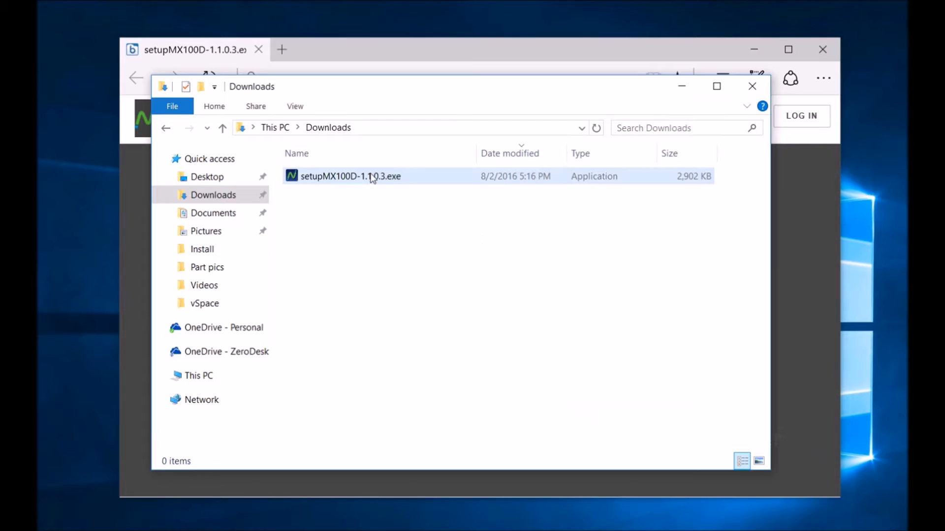
pyautogui.doubleClick(350, 177)
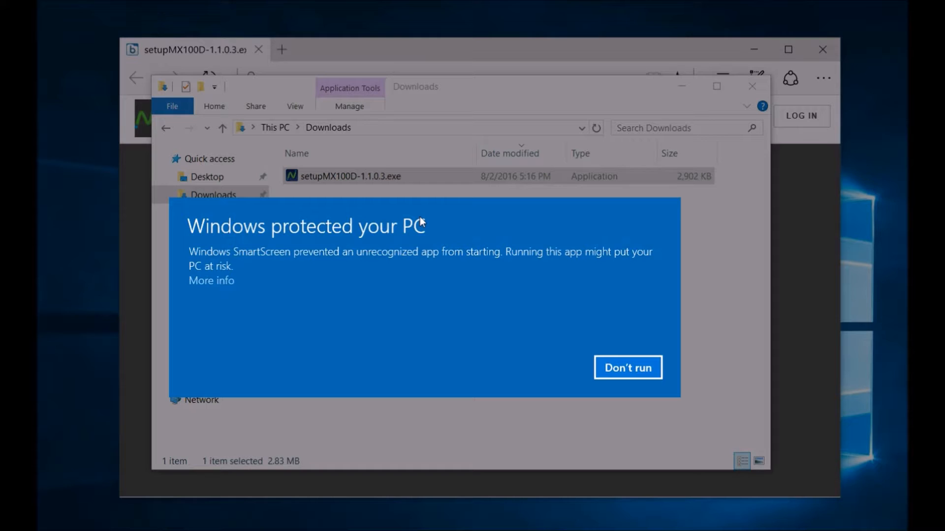
pyautogui.click(211, 280)
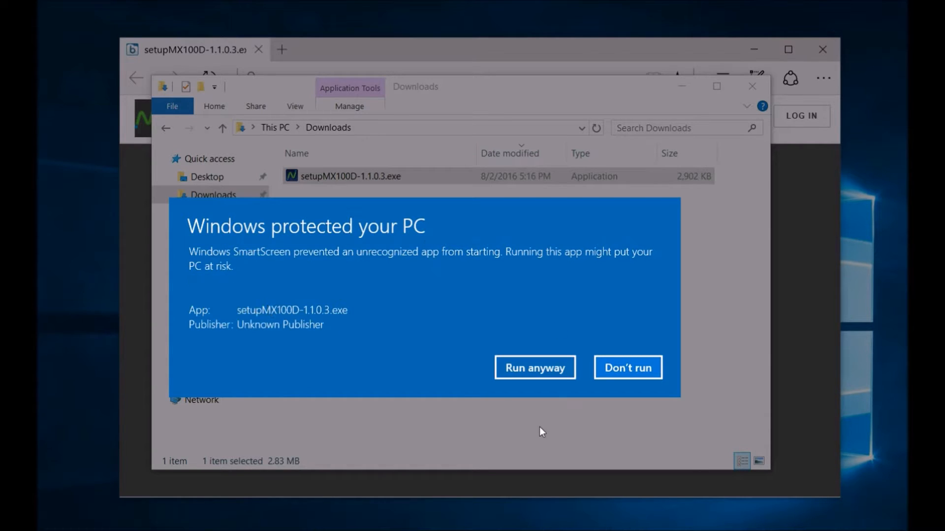
pyautogui.moveTo(539, 363)
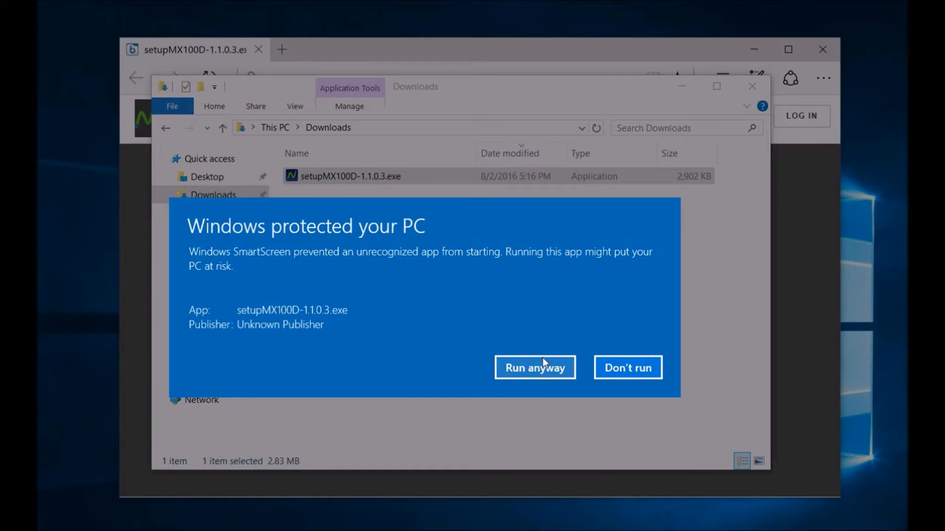
pyautogui.click(534, 368)
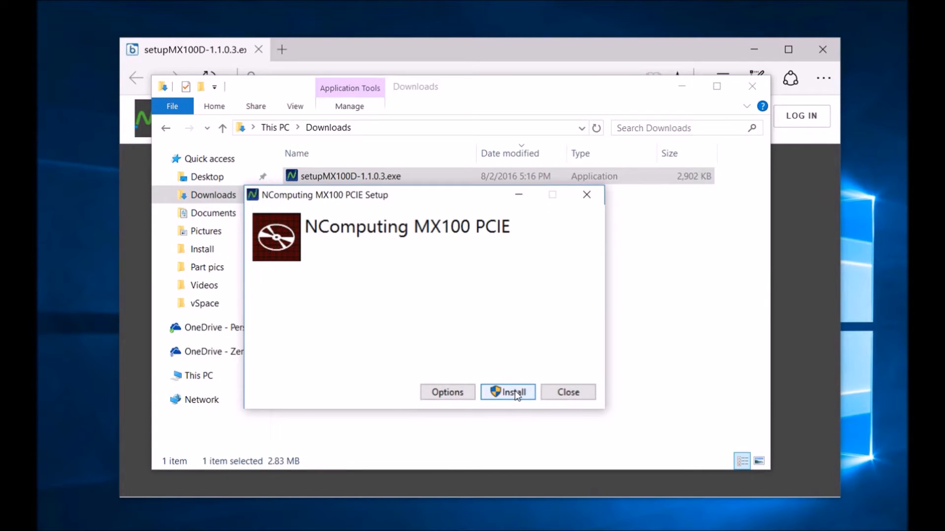
pyautogui.click(507, 392)
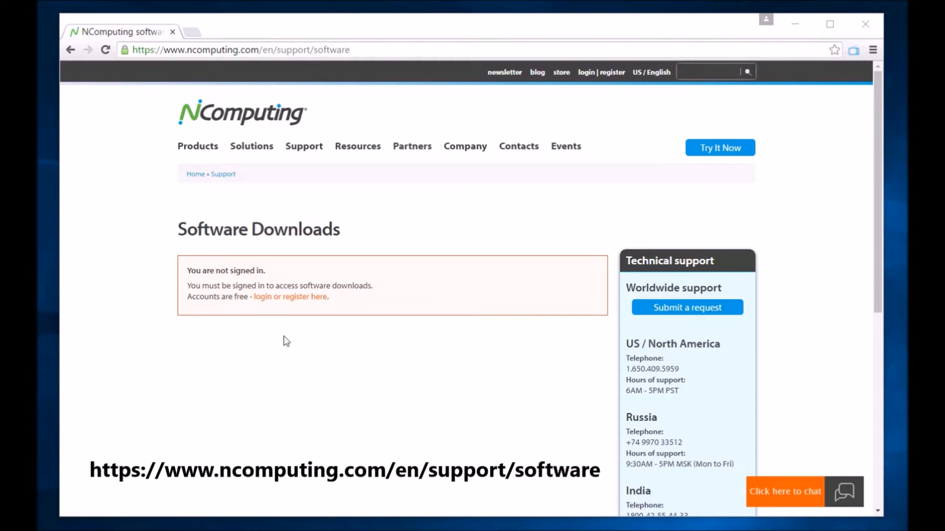
# Log in, filter downloads to MX100D and Windows Server 2012, and download vSpace Server 8.4
pyautogui.click(289, 296)
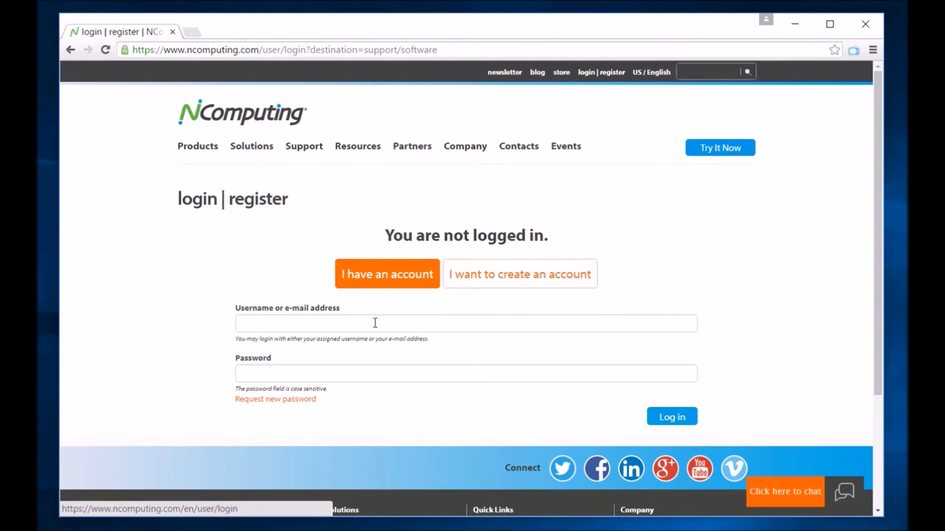
pyautogui.click(670, 416)
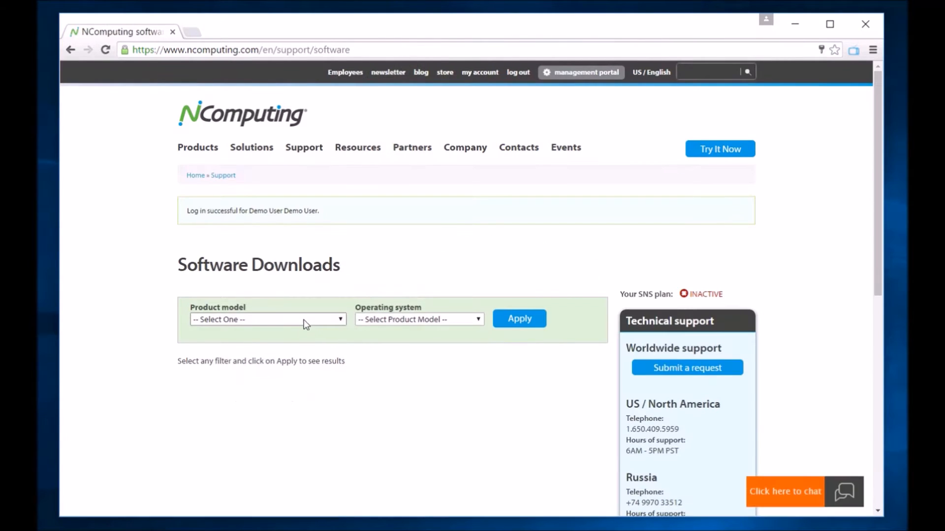
pyautogui.click(267, 318)
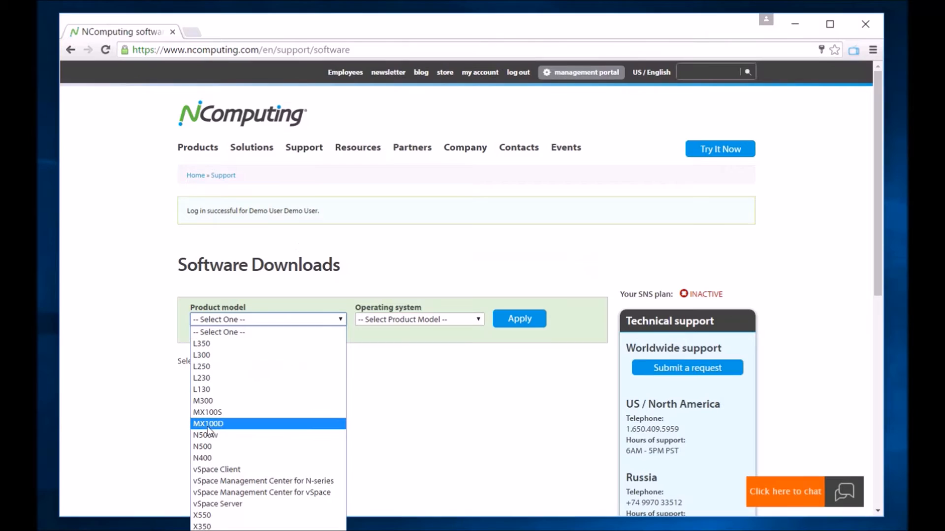
pyautogui.click(207, 424)
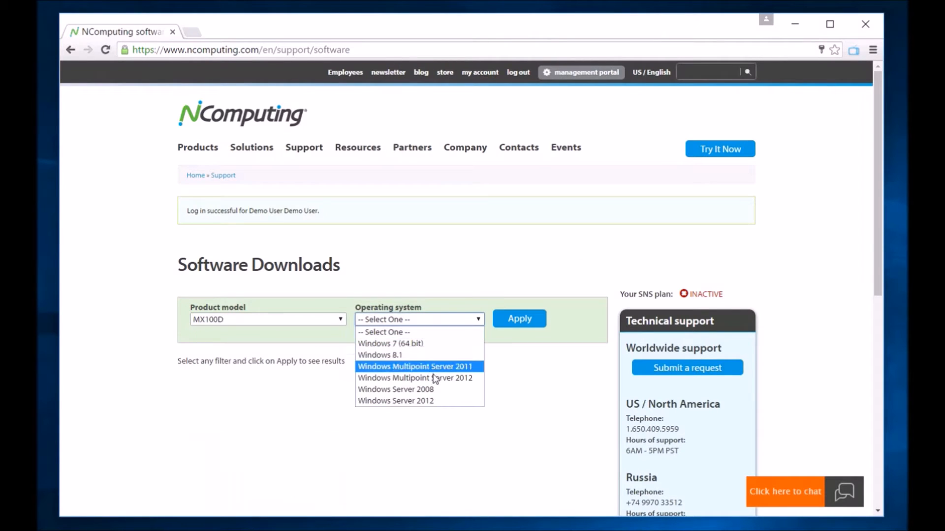
pyautogui.click(396, 400)
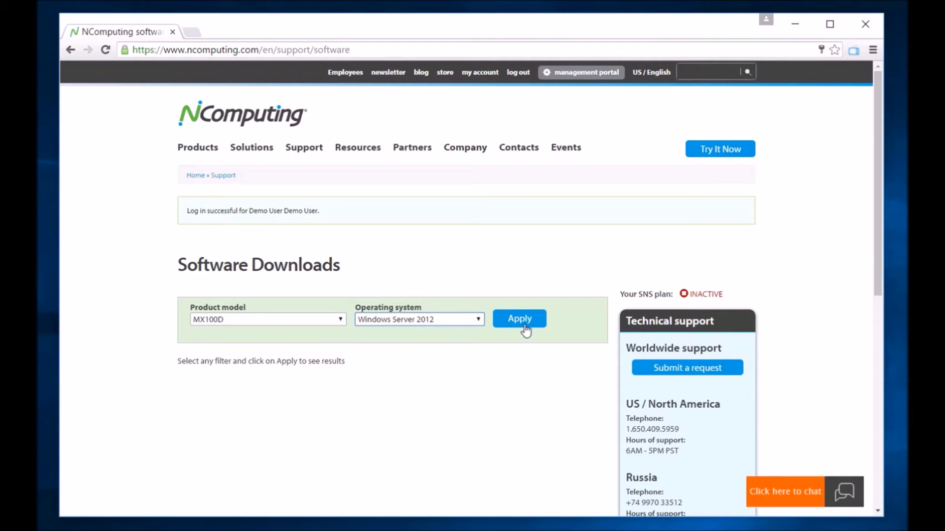
pyautogui.click(519, 319)
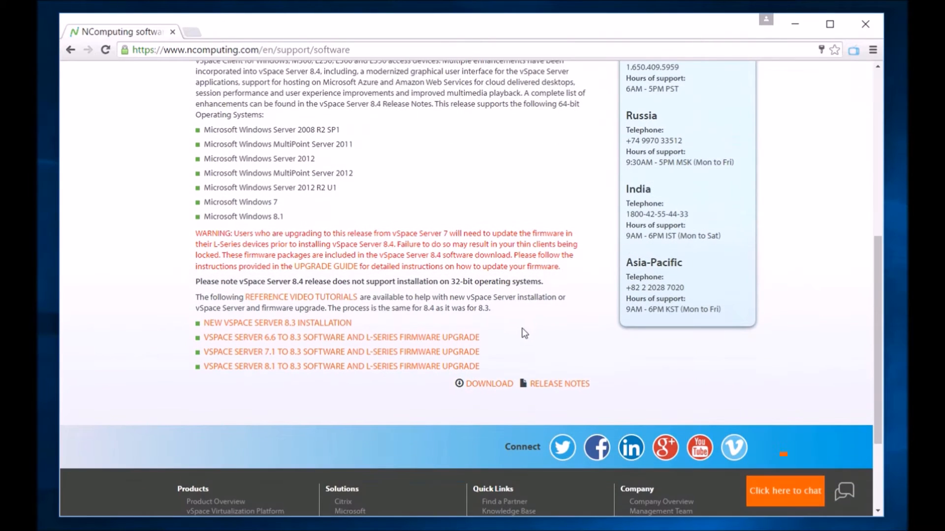
pyautogui.moveTo(489, 386)
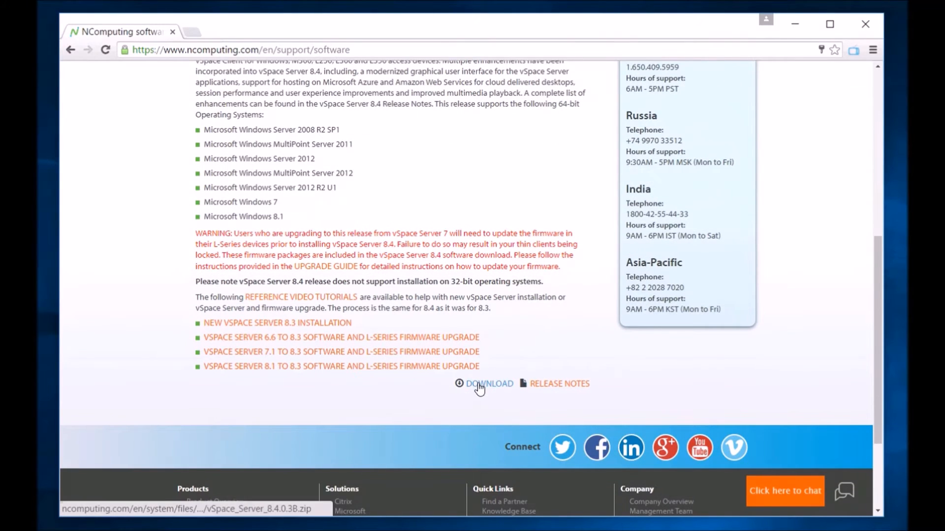
pyautogui.click(490, 384)
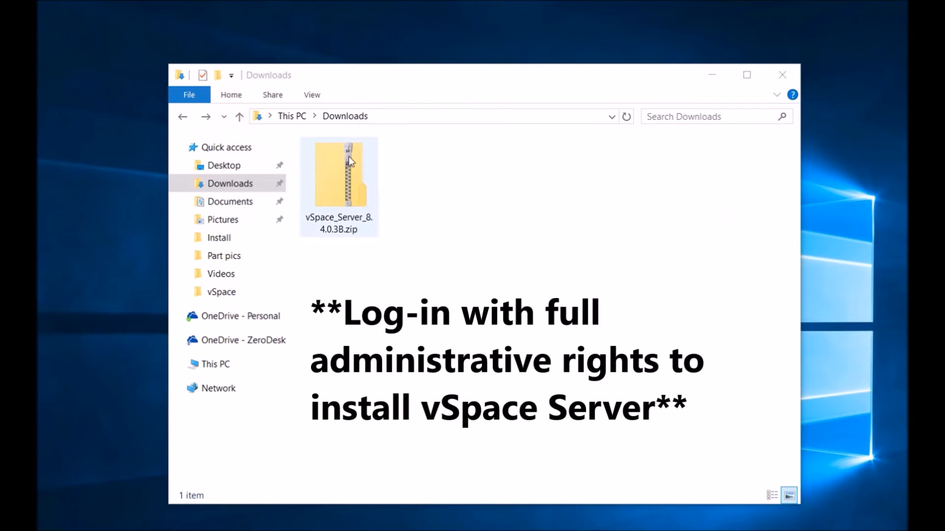
# Open the zip's vSpace_Server_8.4.0.3 folder and select vSpace_Server_8.4.0.2_Installer.msi
pyautogui.doubleClick(338, 175)
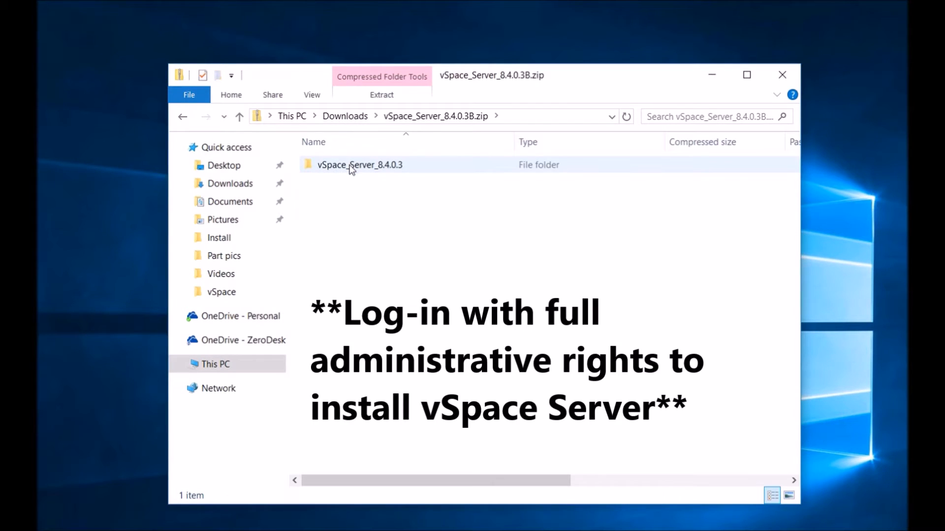
pyautogui.doubleClick(359, 164)
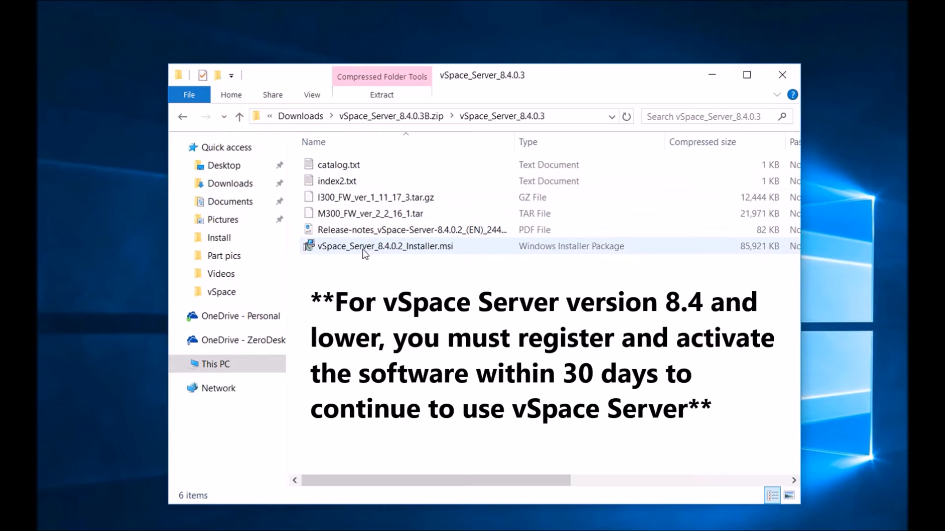
pyautogui.click(385, 246)
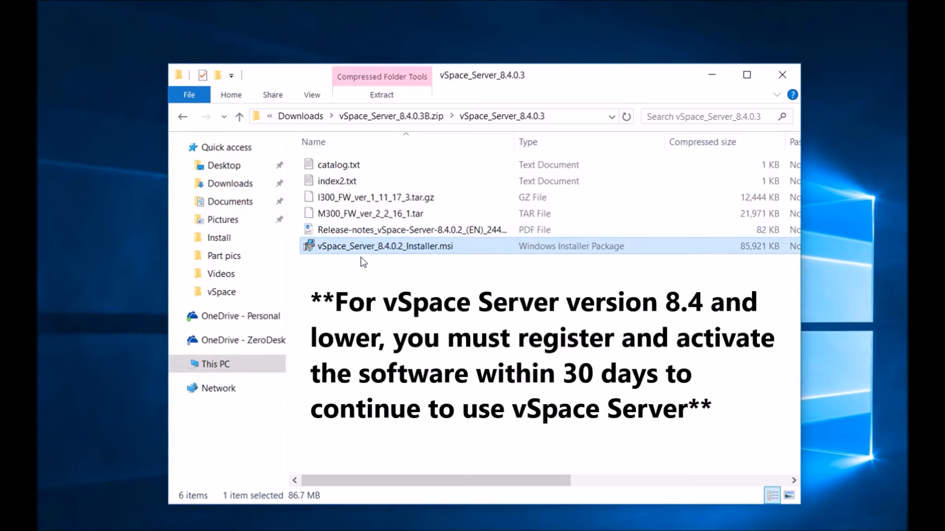
pyautogui.moveTo(366, 246)
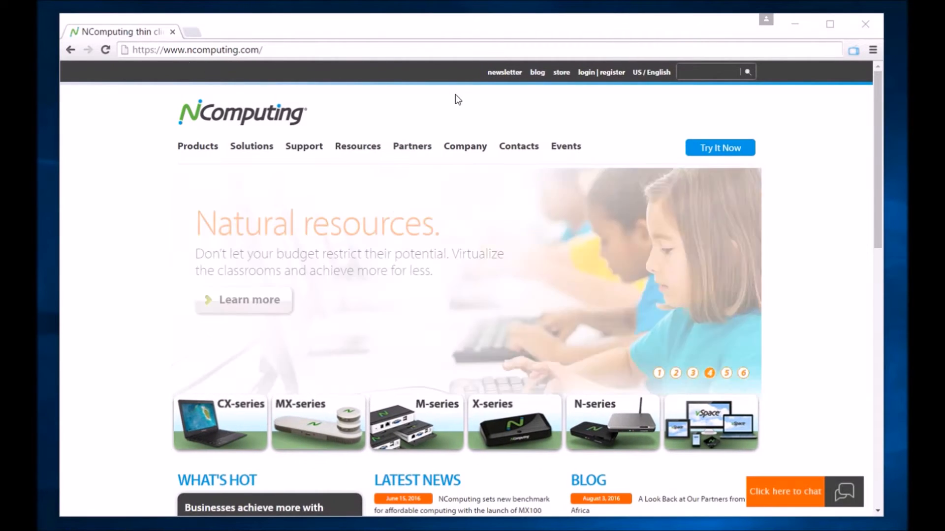
pyautogui.moveTo(608, 72)
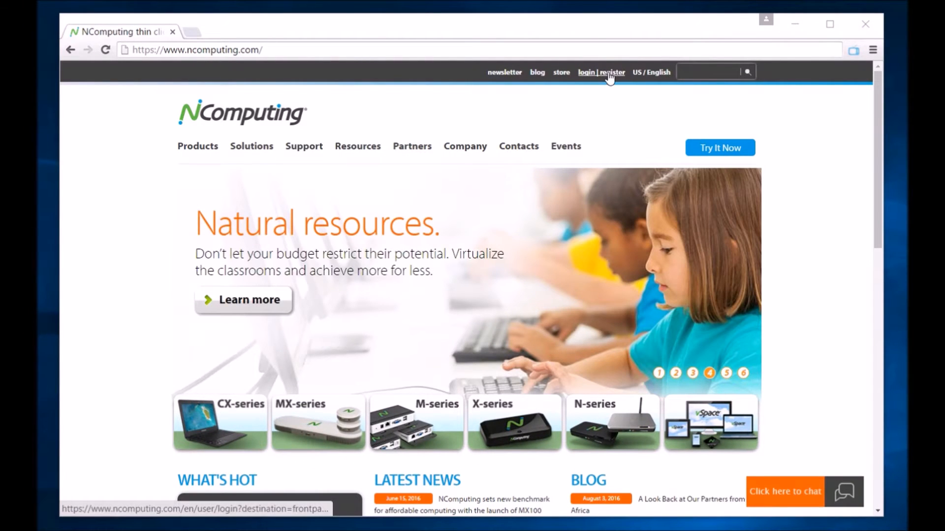
# Sign in to the NComputing website with the existing account credentials
pyautogui.click(601, 72)
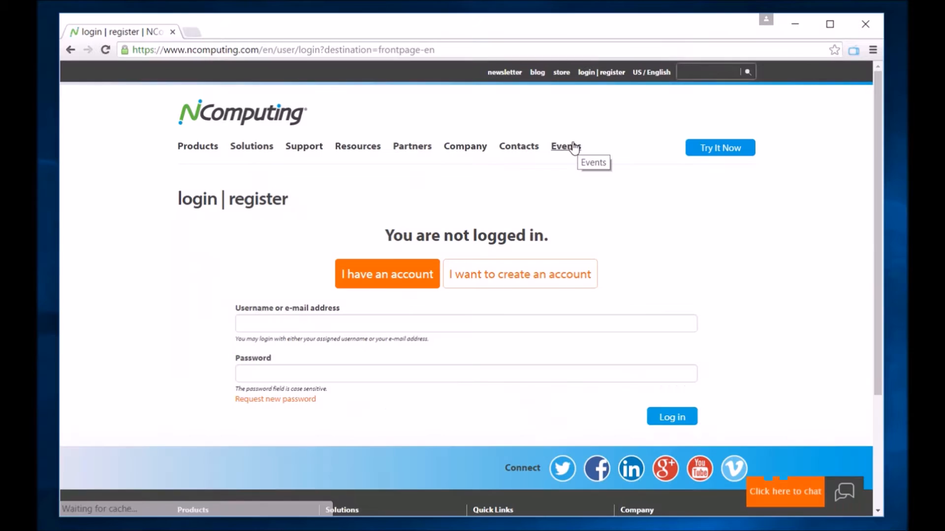
pyautogui.click(519, 274)
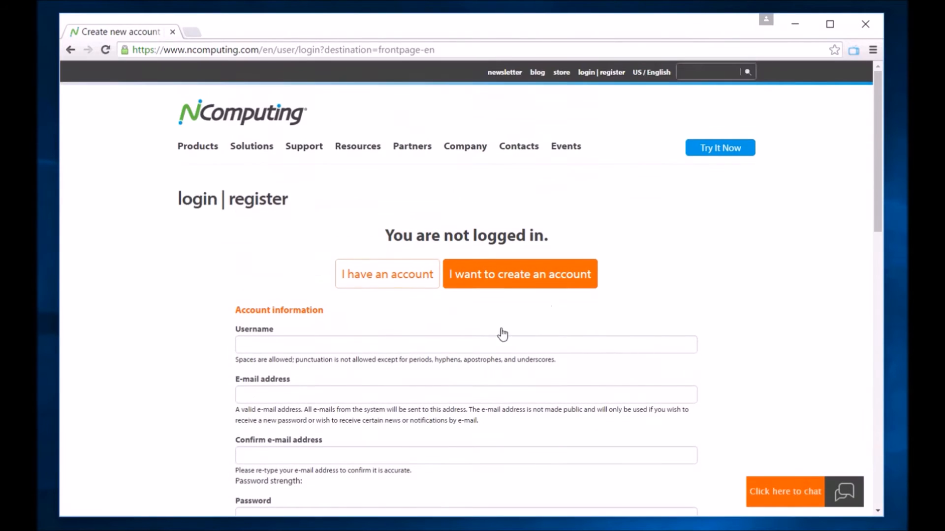
pyautogui.click(387, 273)
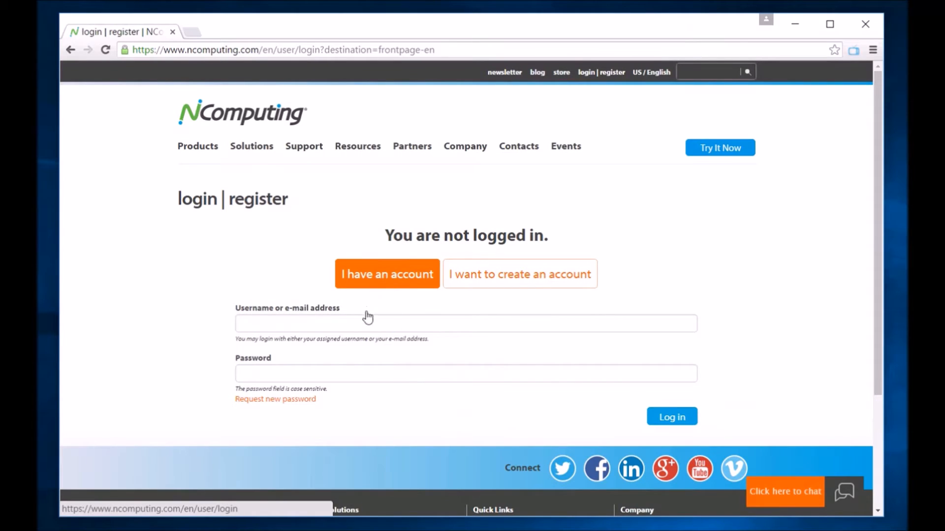
pyautogui.click(671, 416)
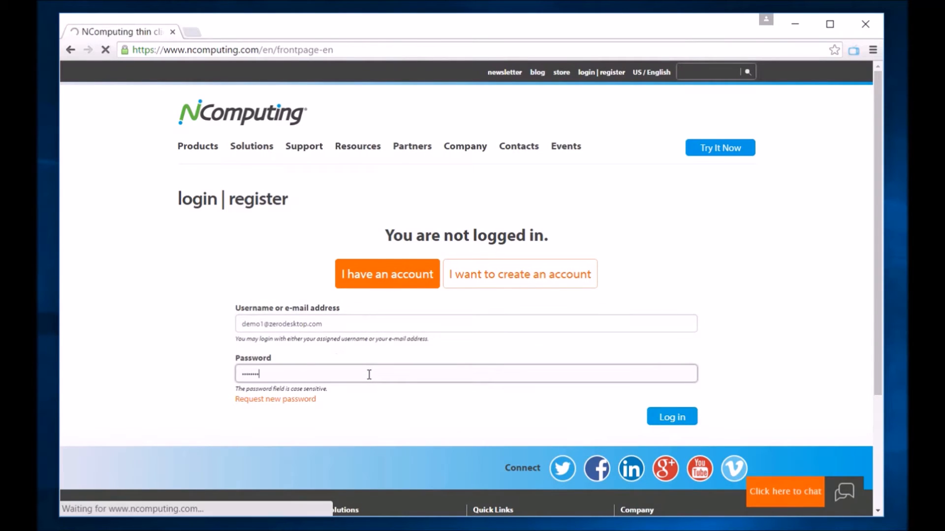
pyautogui.click(670, 416)
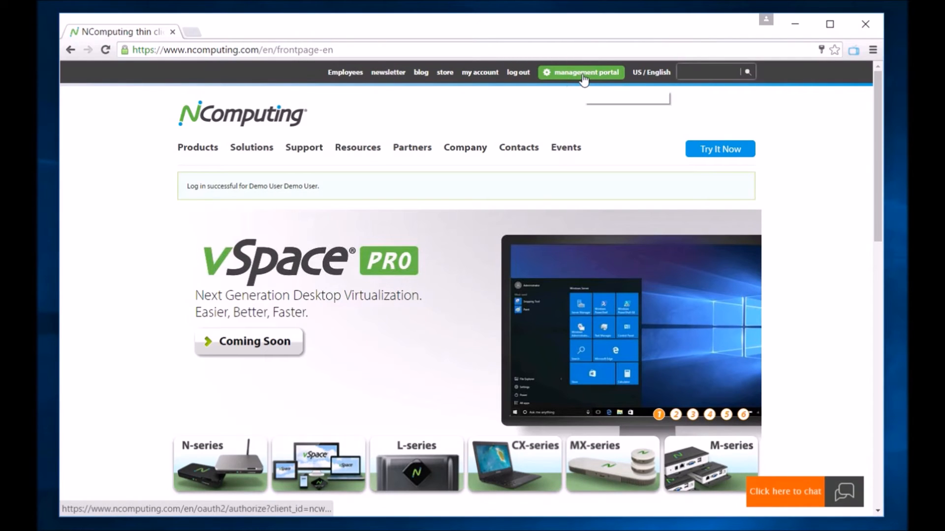
# Begin registering a device in My Devices with serial number 'this is a test'
pyautogui.click(580, 72)
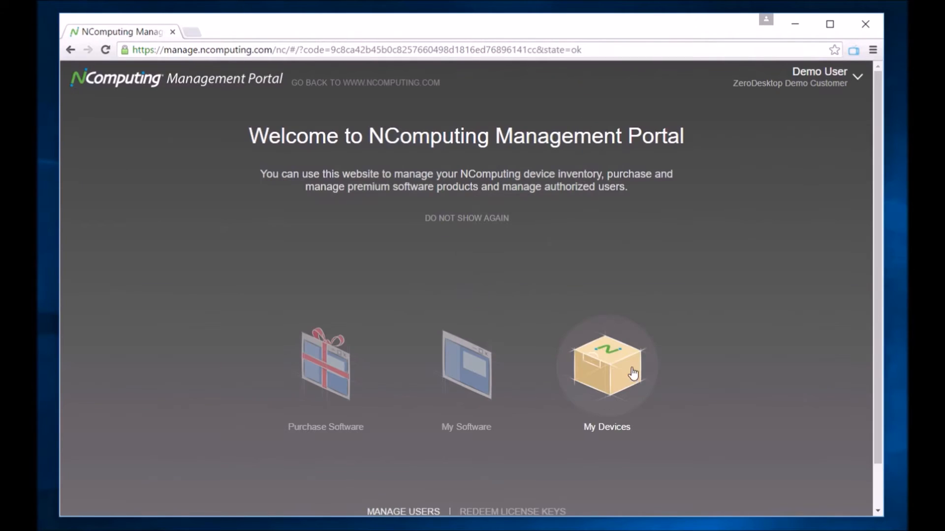
pyautogui.click(606, 363)
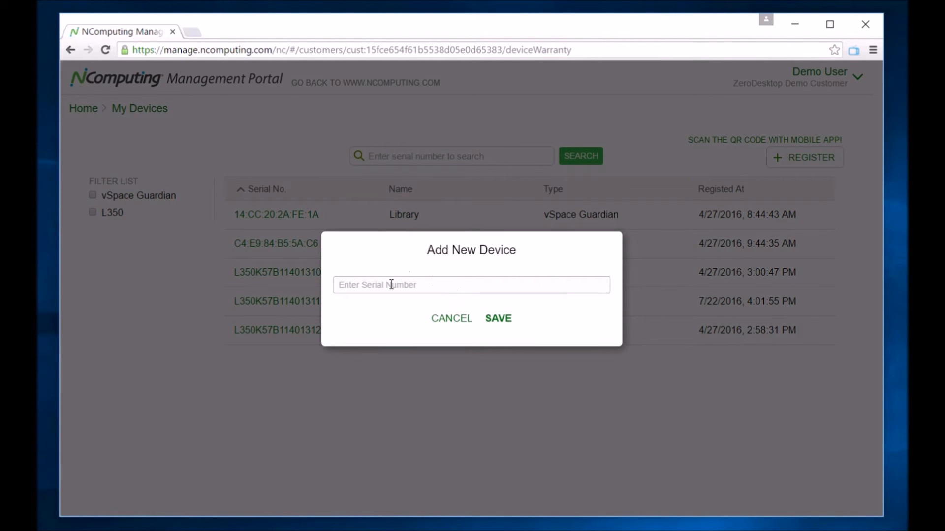
pyautogui.write('this')
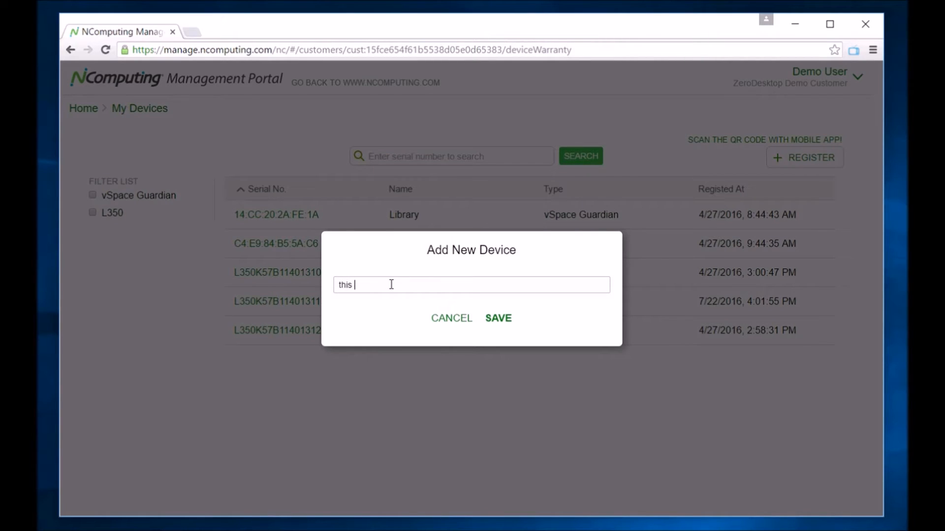
pyautogui.write('is a test')
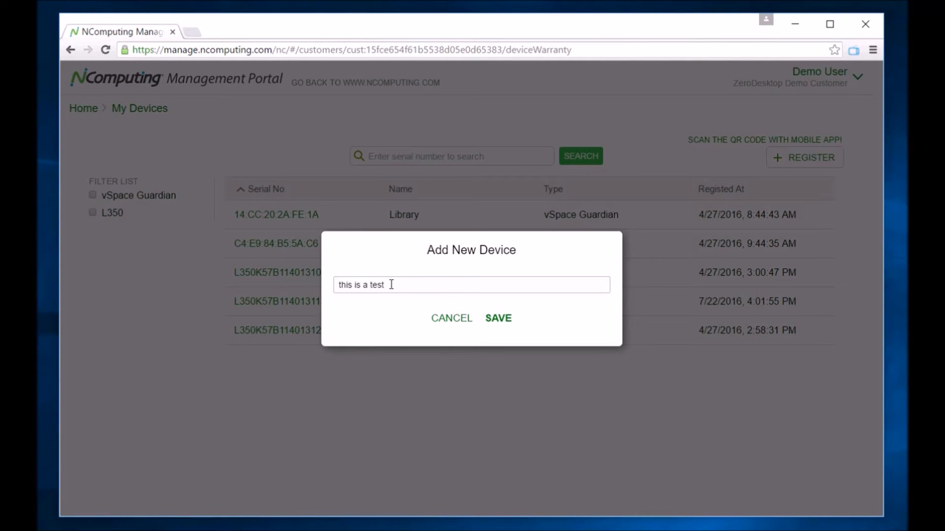
pyautogui.moveTo(497, 324)
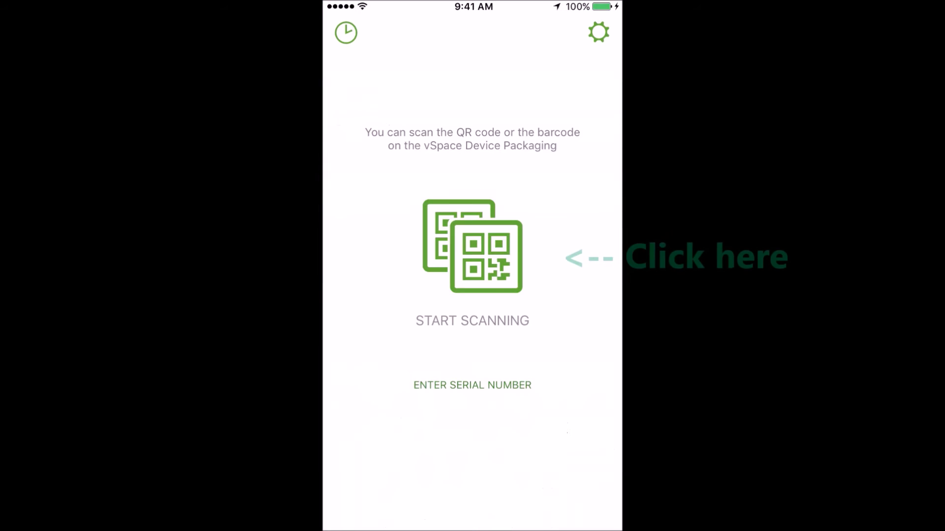
# Scan the device barcode, then view History listing three registered L350 devices
pyautogui.click(472, 246)
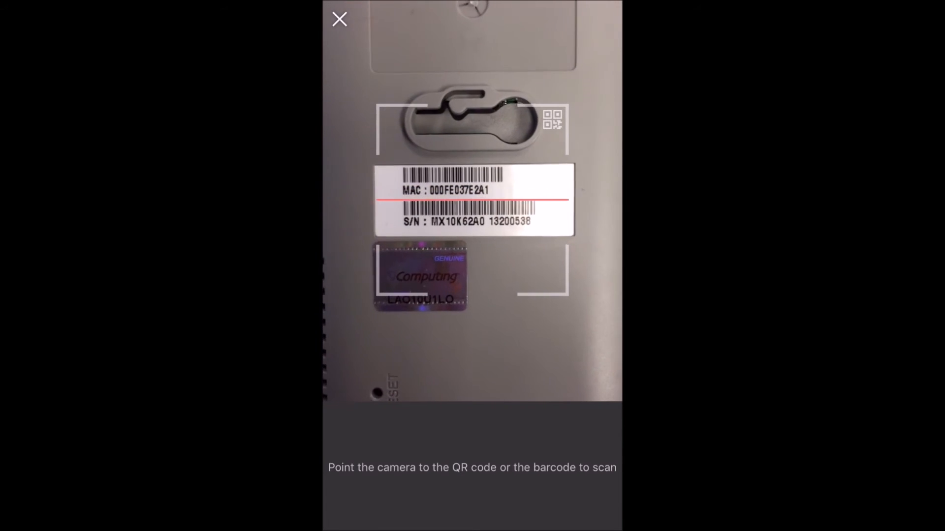
pyautogui.click(339, 19)
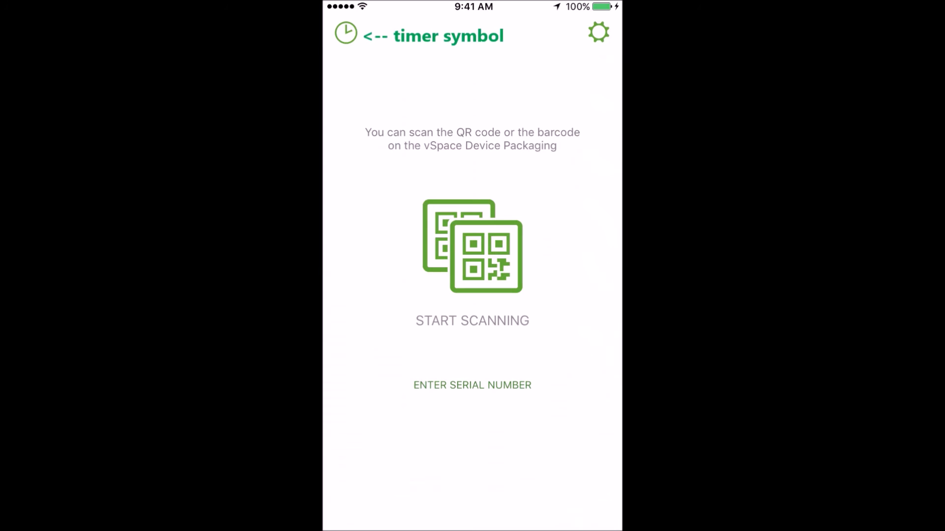
pyautogui.click(346, 32)
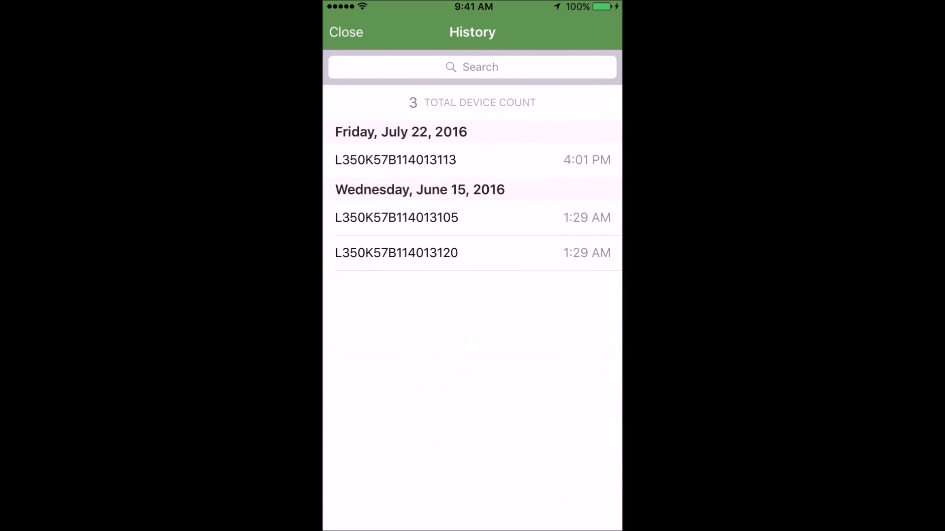